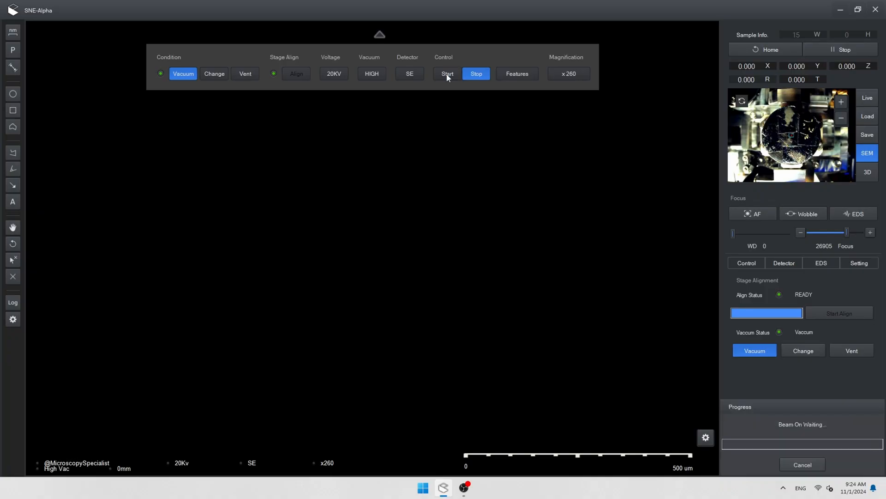
Start the beam and bring up a live image of the anther specimen at x260
{"action": "left_click", "coordinate": [448, 73]}
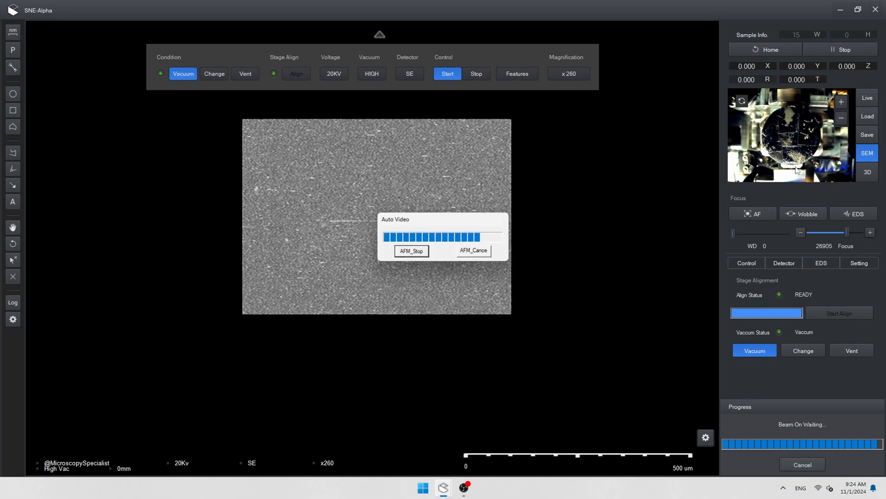
{"action": "left_click", "coordinate": [411, 251]}
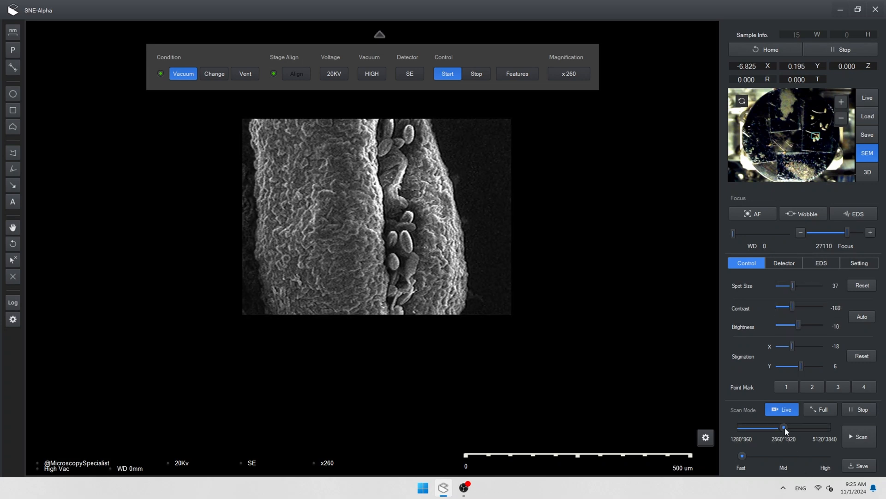
Set scan speed to High and acquire a full-frame scan of the anther at x260
{"action": "left_click_drag", "start_coordinate": [742, 456], "coordinate": [825, 455]}
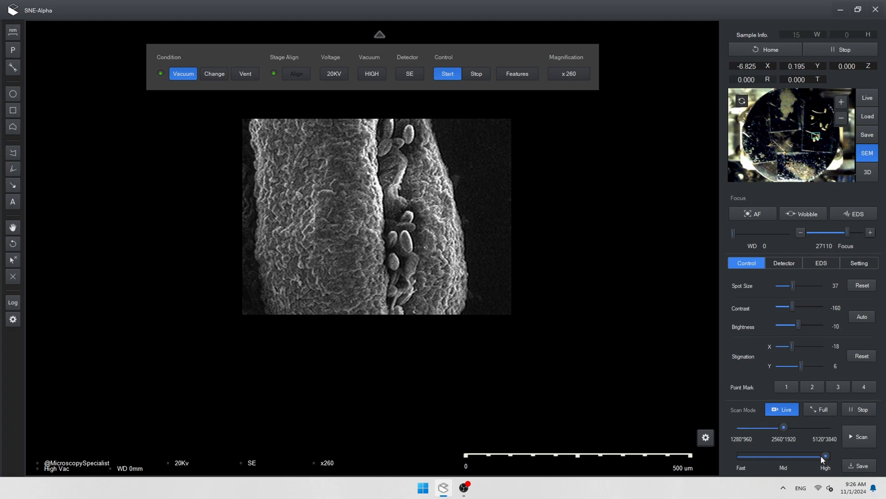
{"action": "left_click", "coordinate": [858, 435]}
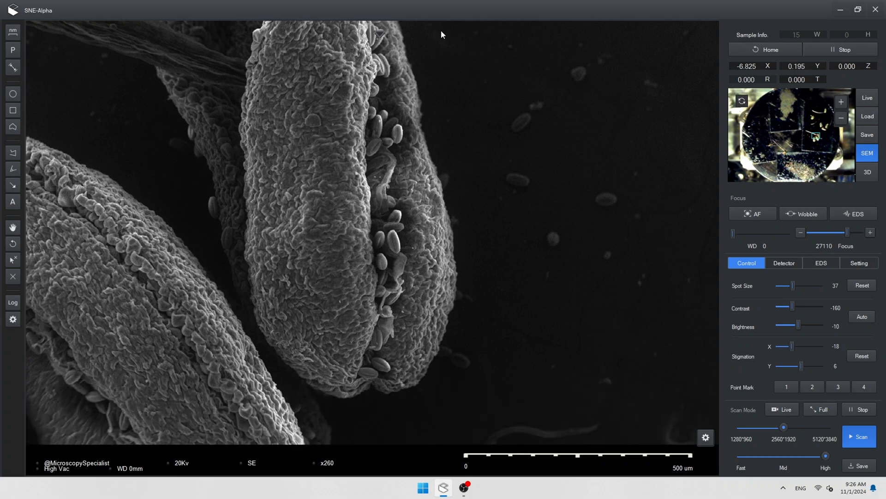
Stop the scan and center the live view on the pollen grains for x950 imaging
{"action": "left_click", "coordinate": [859, 436]}
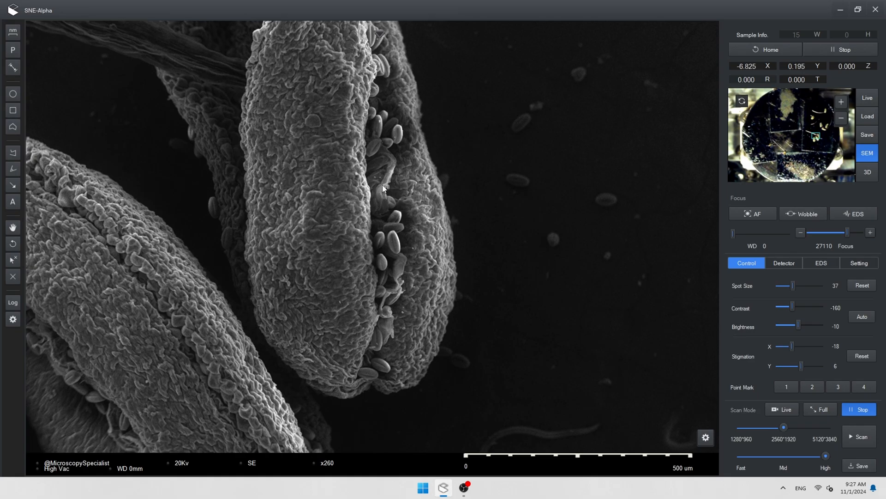
{"action": "left_click", "coordinate": [782, 408]}
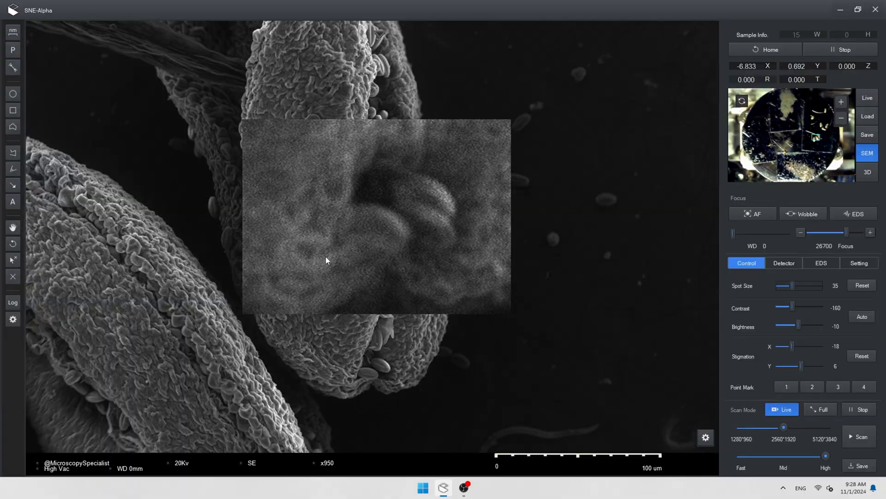
Drag the stage to a new fibrous region of the specimen for the tilted x260 view
{"action": "left_click_drag", "start_coordinate": [831, 232], "coordinate": [847, 232]}
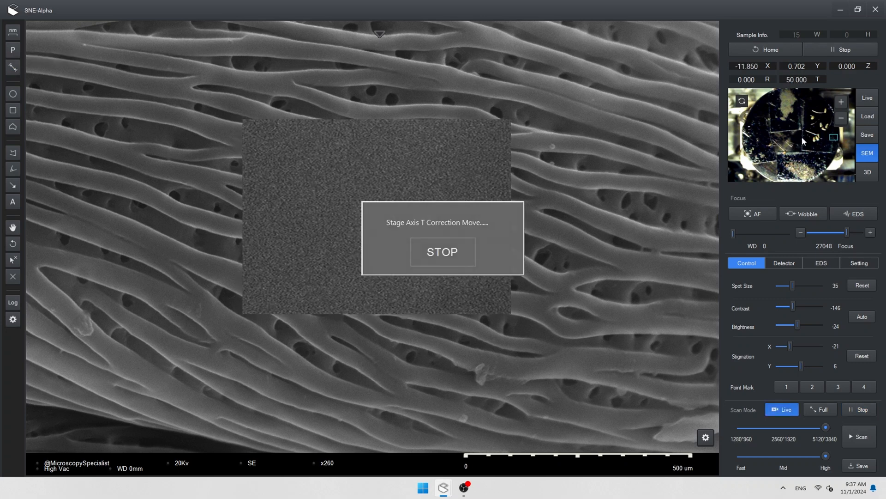
Adjust the tilt, use Full scan mode at x110, and set beam rotation to 270°
{"action": "left_click", "coordinate": [443, 251]}
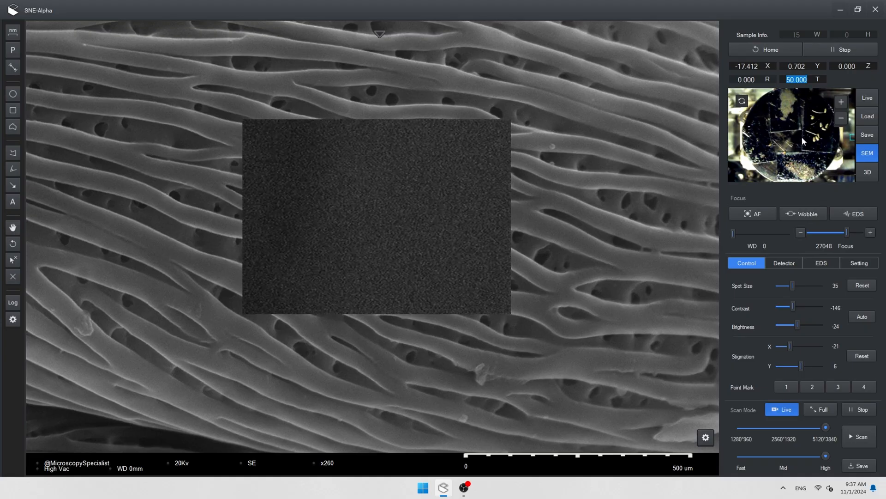
{"action": "left_click", "coordinate": [820, 408]}
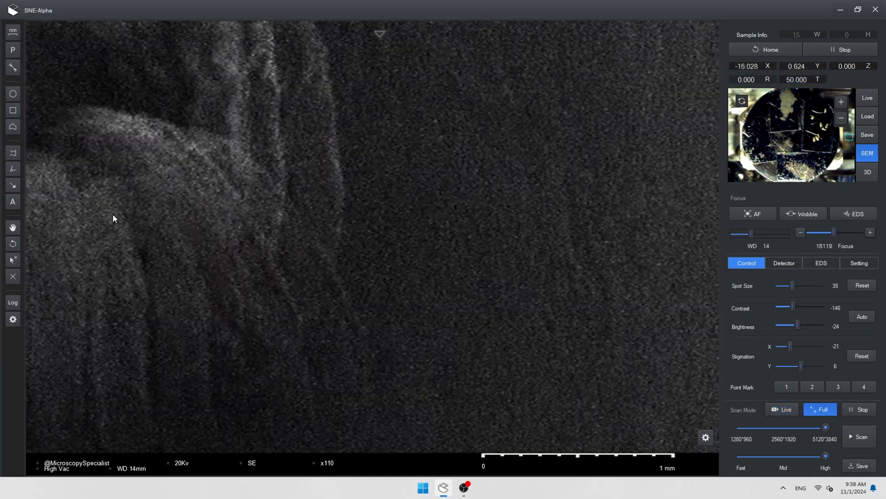
{"action": "left_click", "coordinate": [742, 100]}
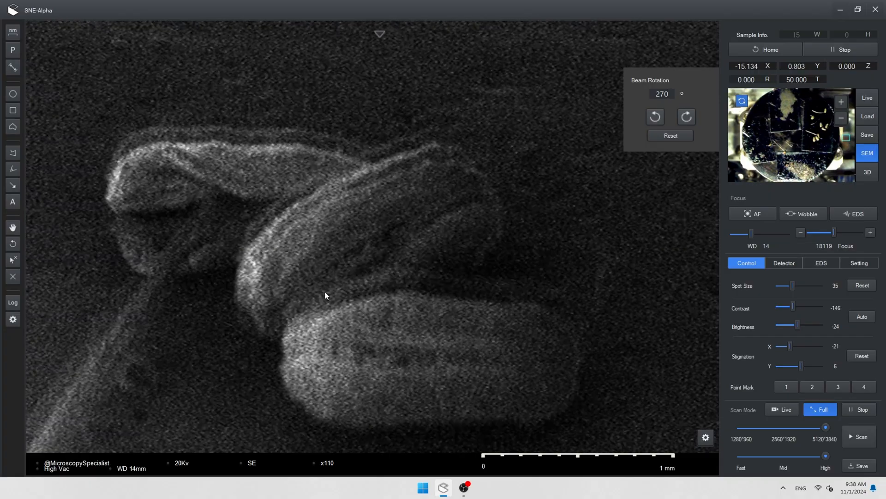